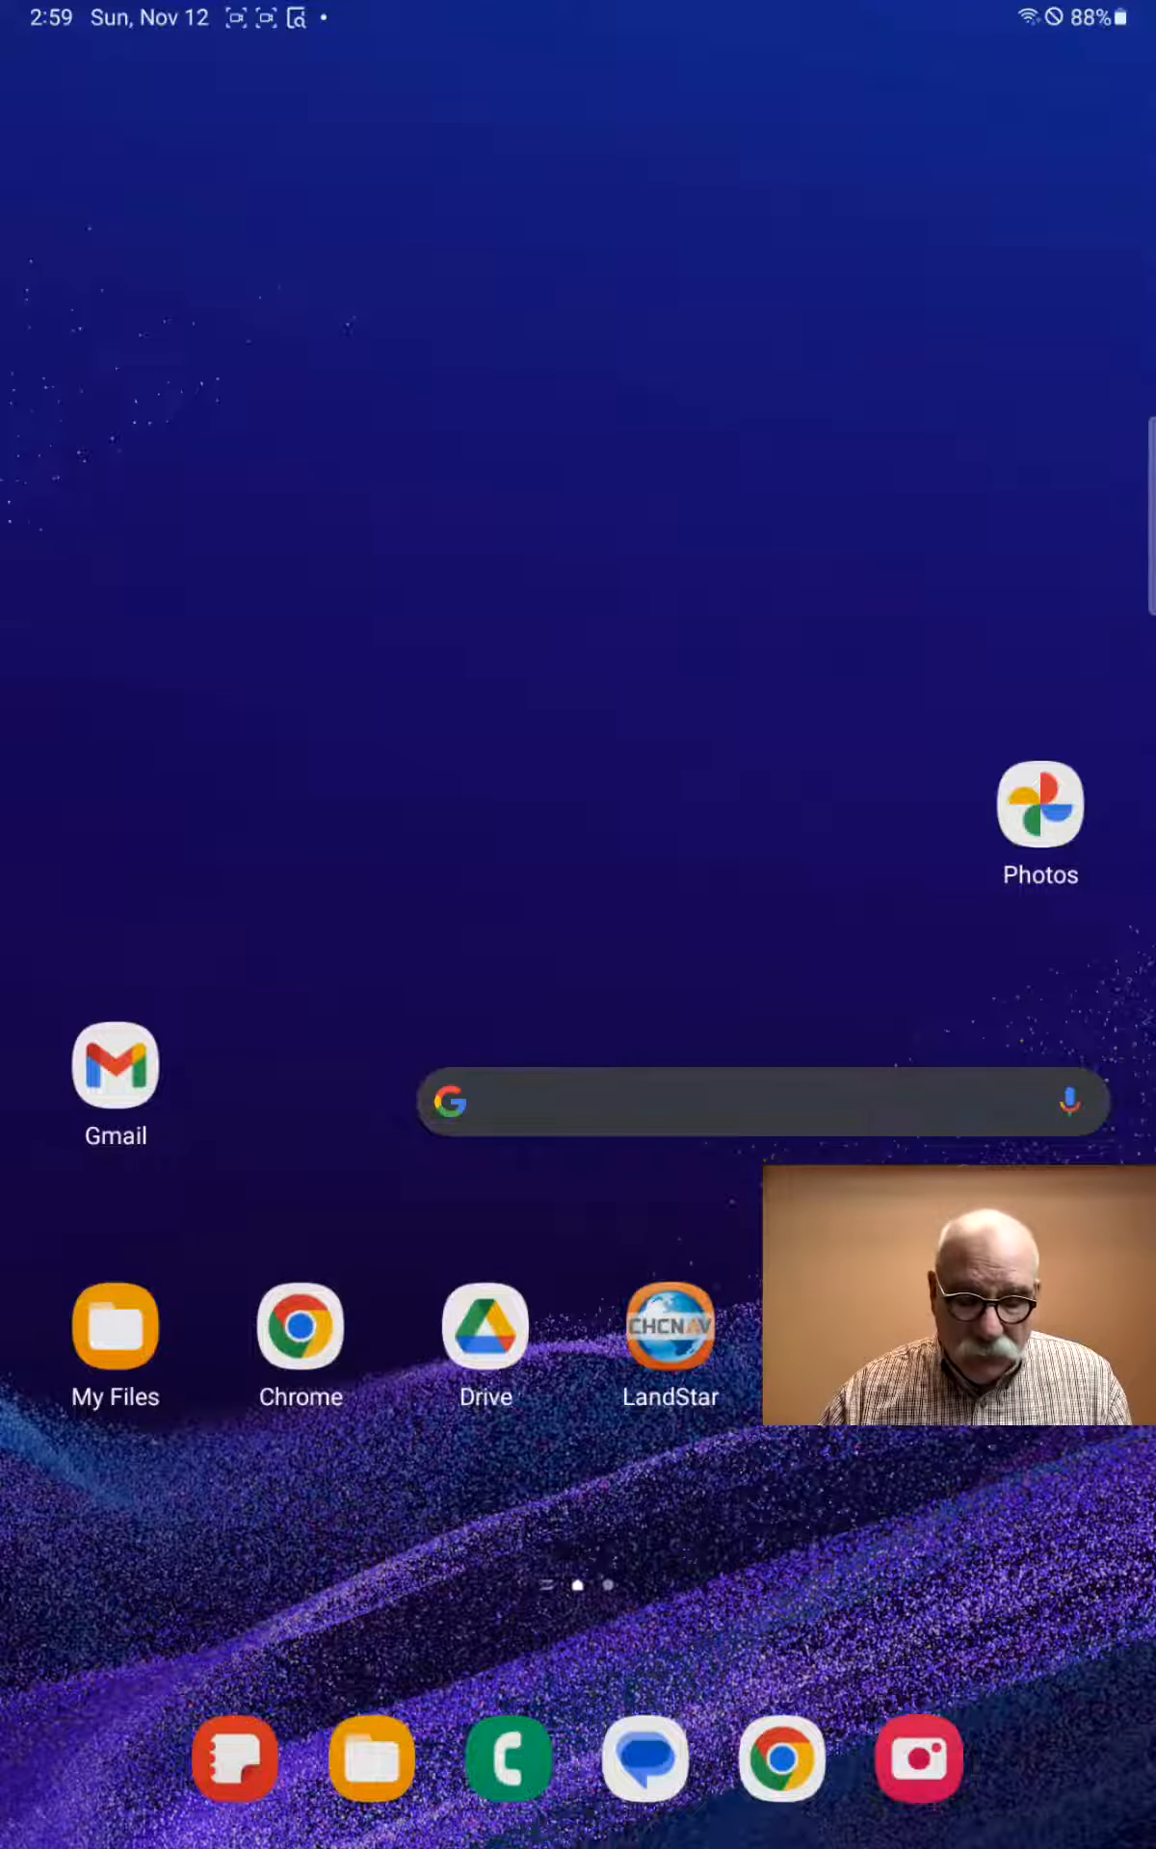
Launch LandStar and show its account and settings side menu.
{"action": "left_click", "coordinate": [670, 1327]}
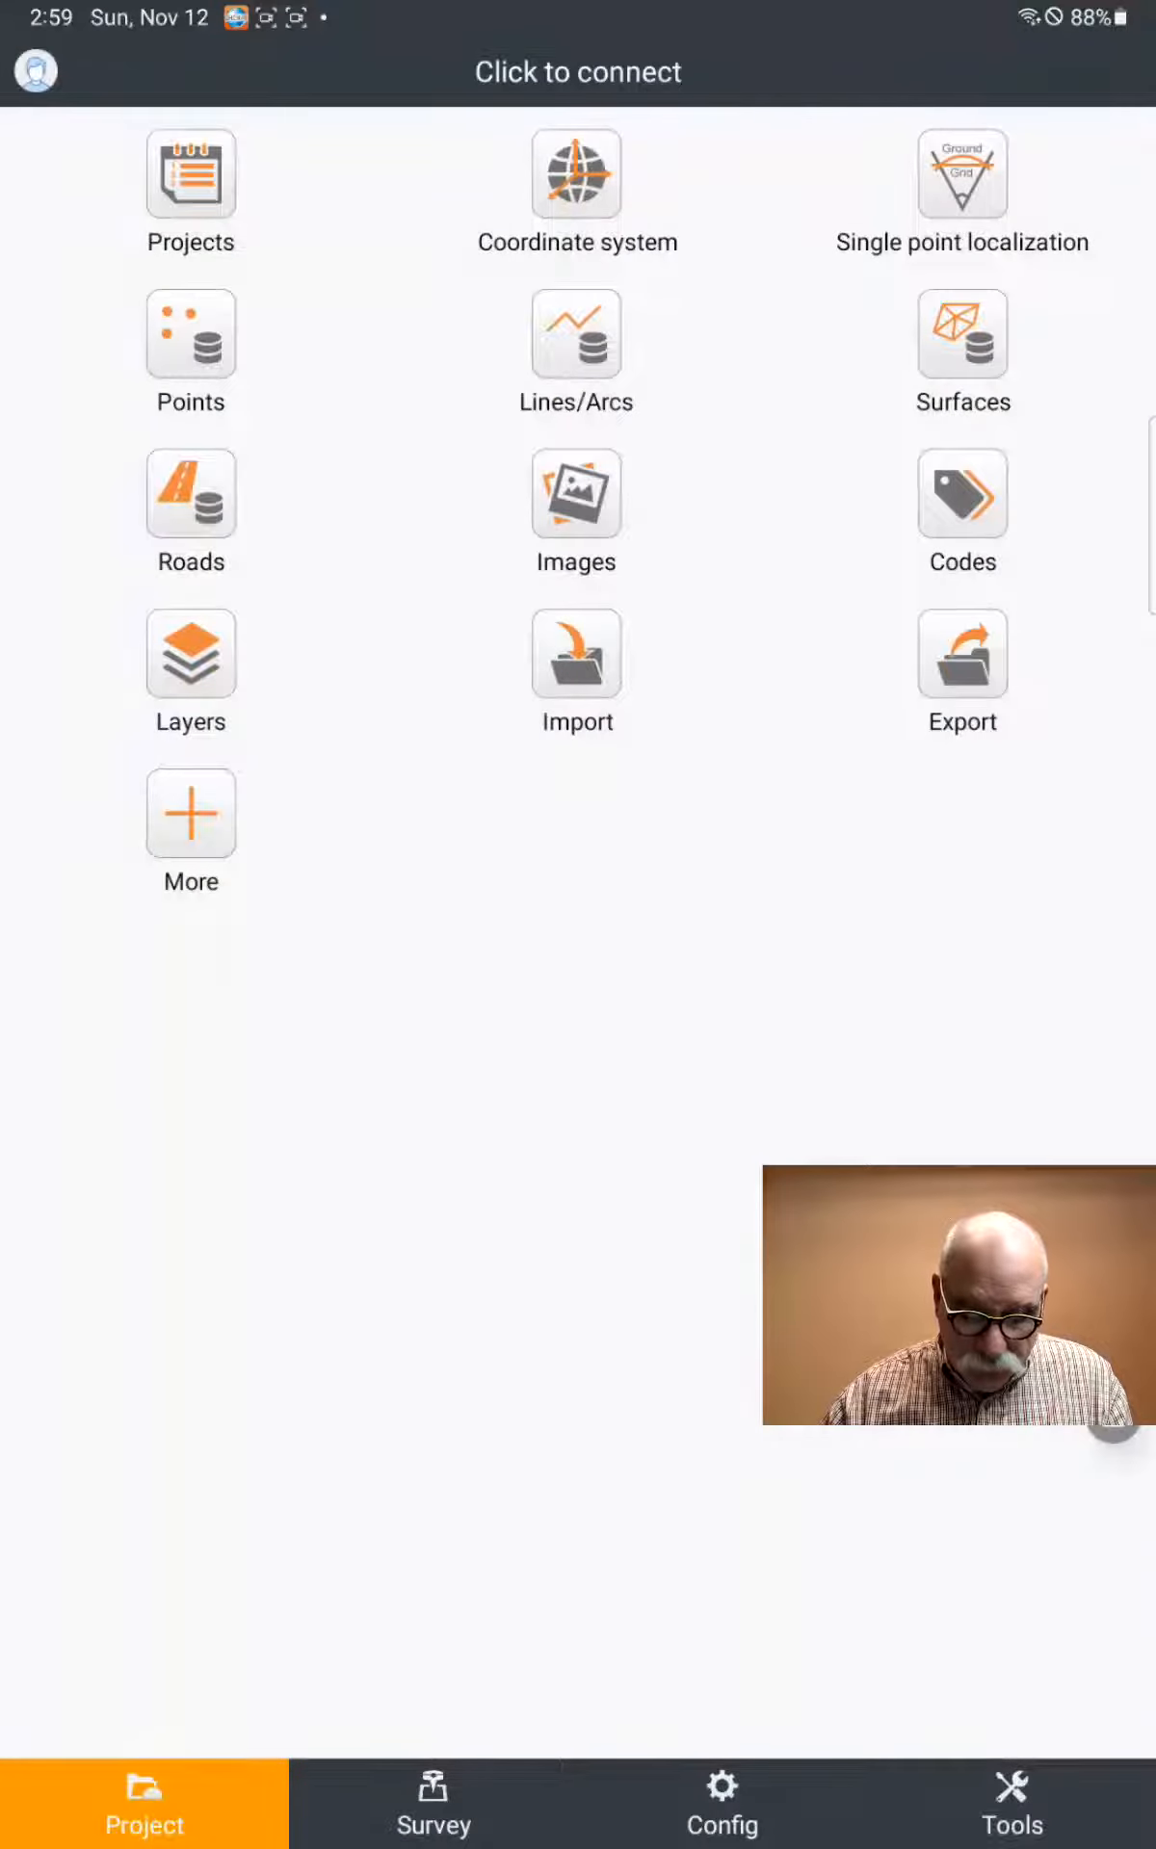
{"action": "left_click", "coordinate": [36, 70]}
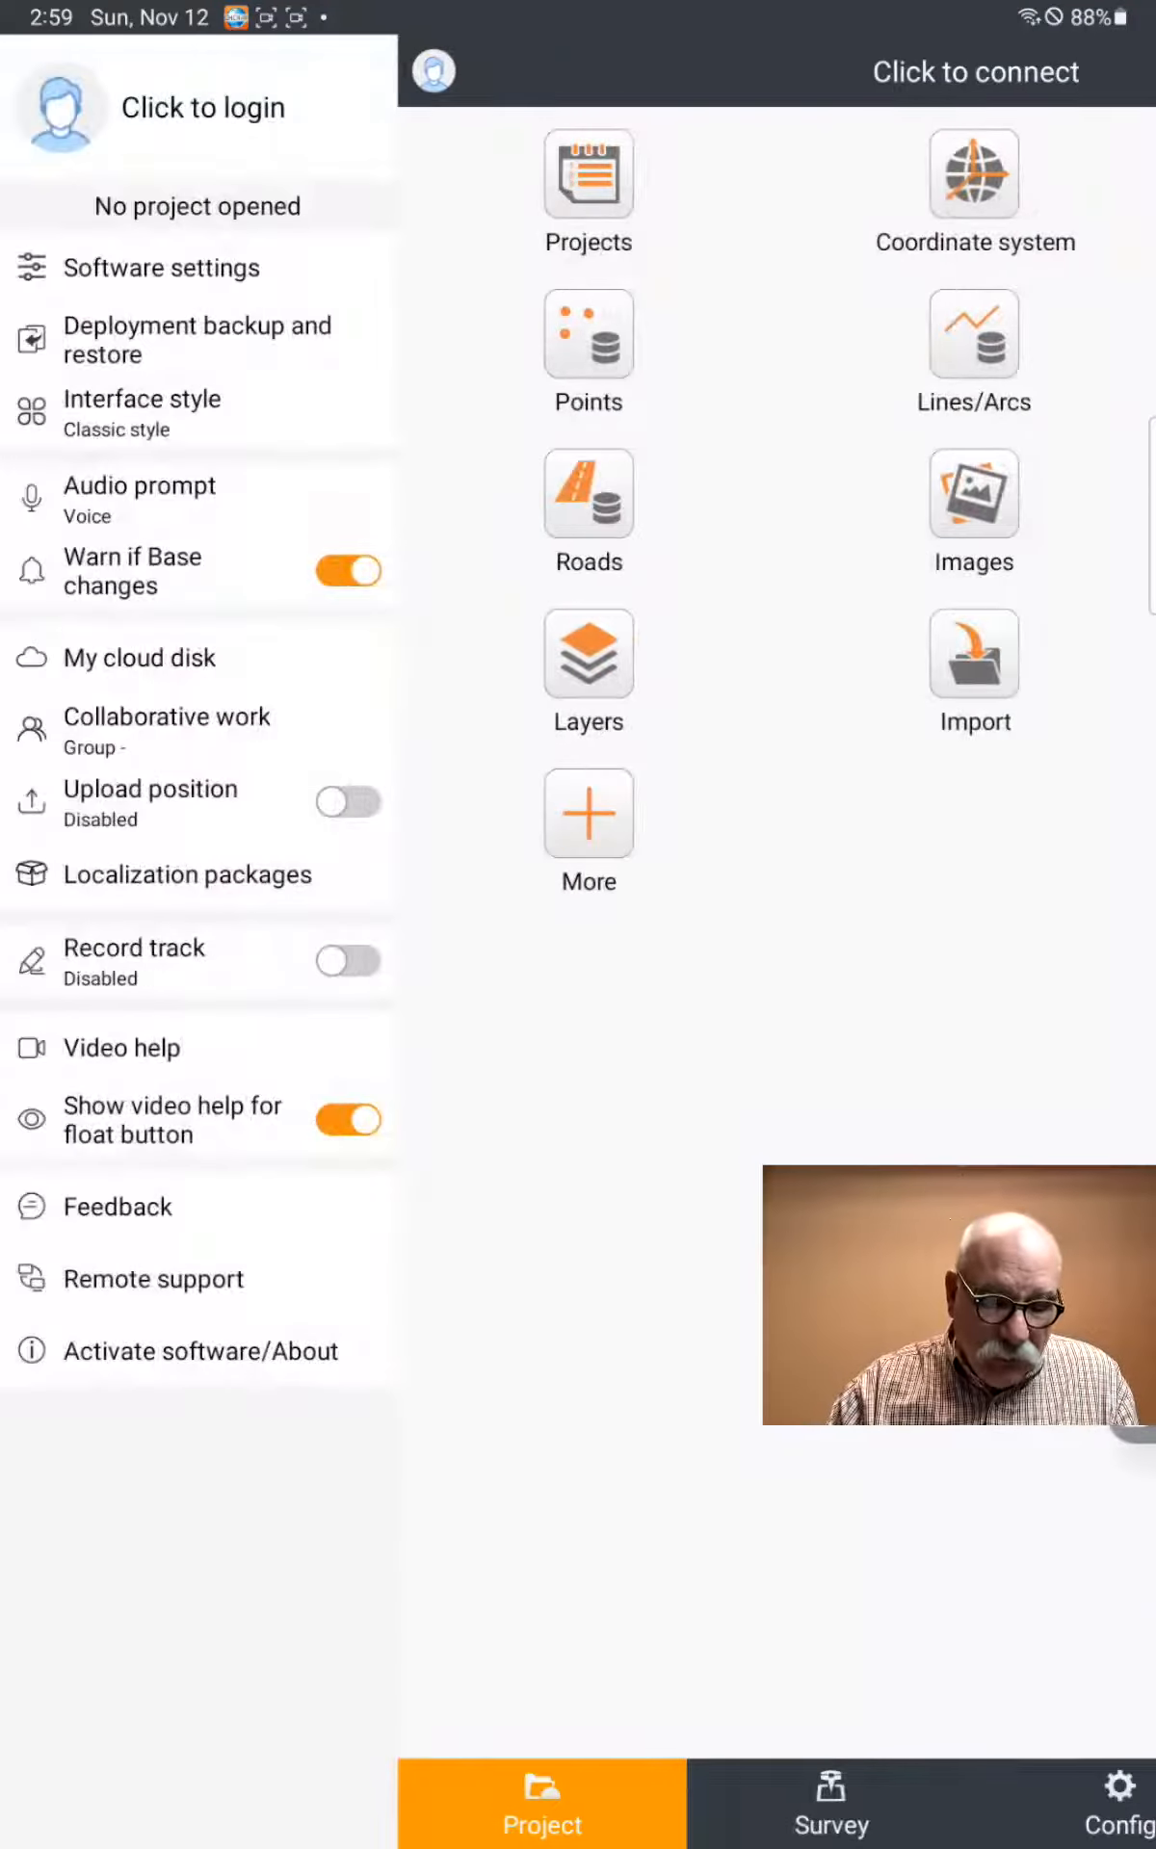
From Activate software/About, activate by email using an existing company account and confirm.
{"action": "left_click", "coordinate": [202, 1350]}
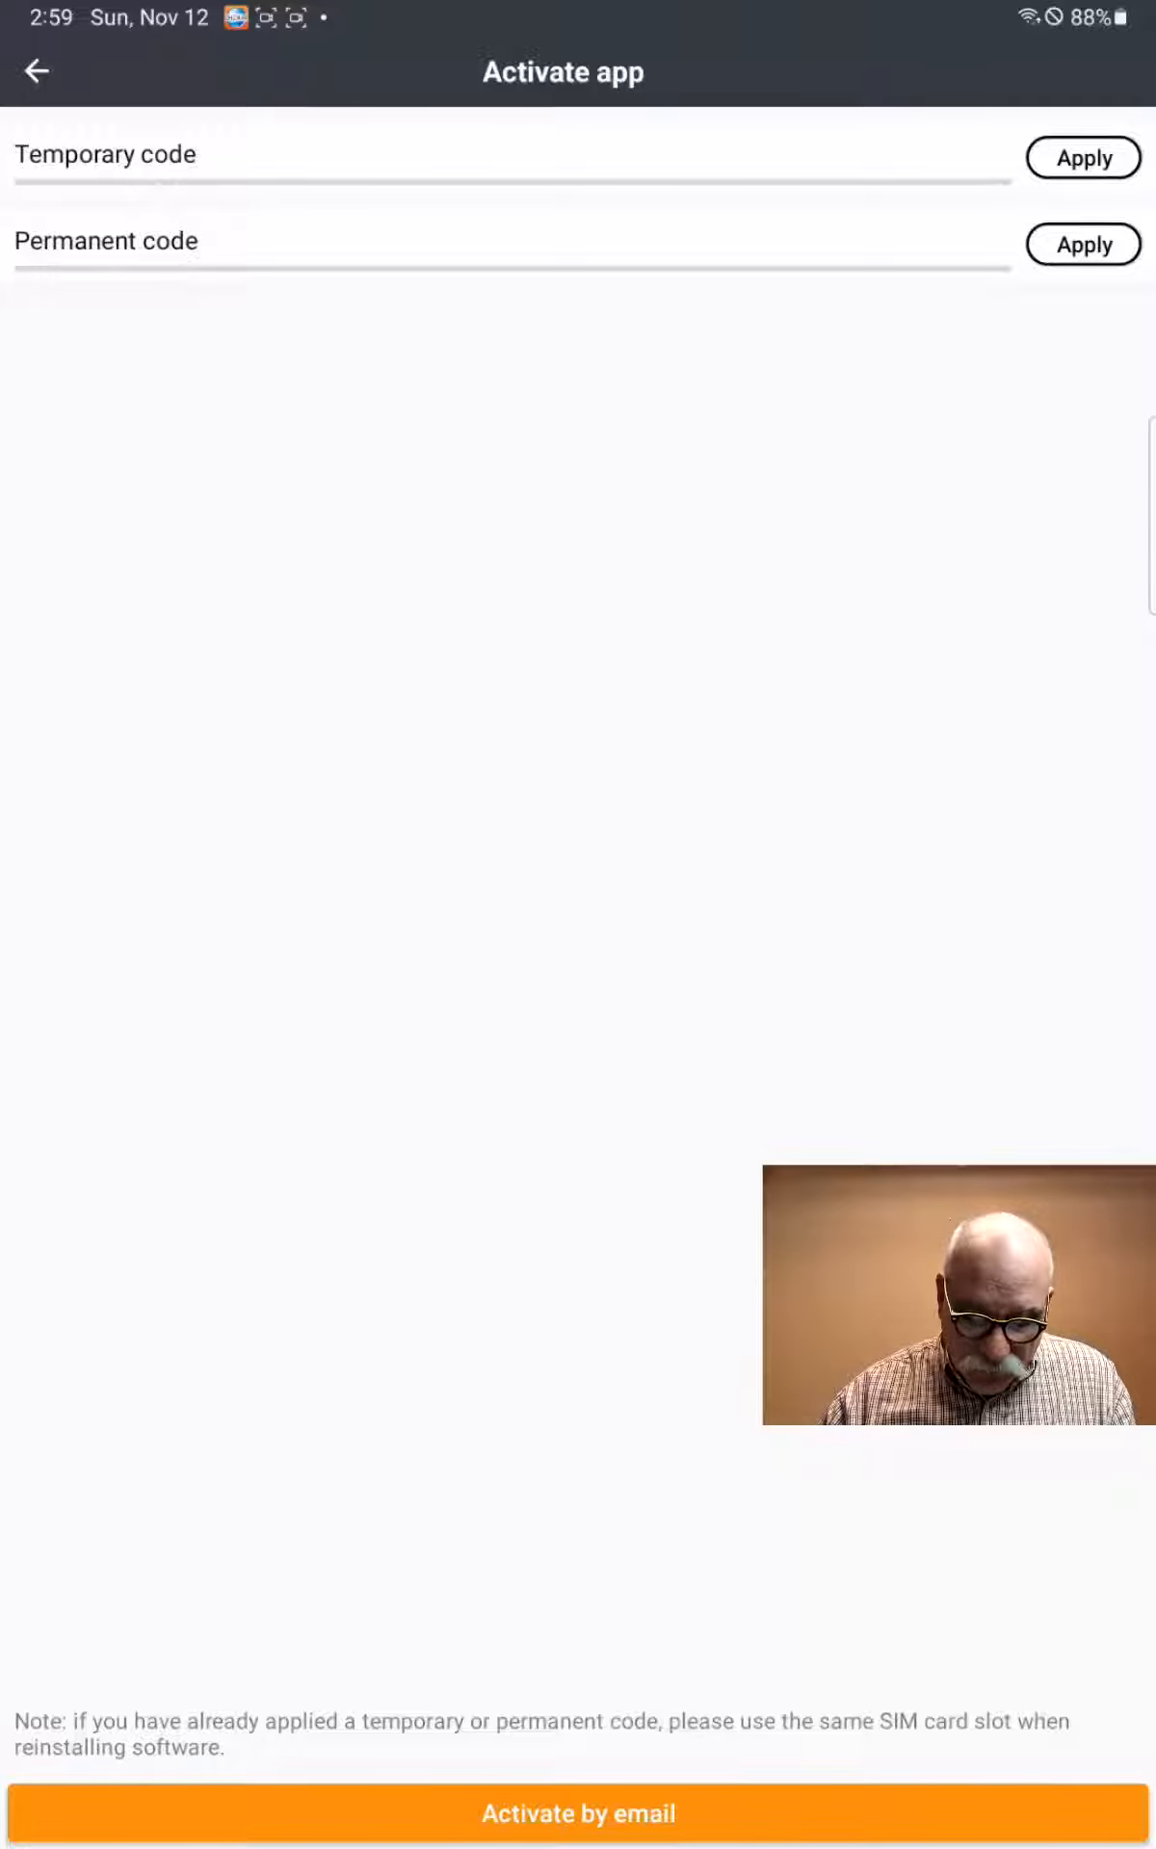
{"action": "left_click", "coordinate": [577, 1812]}
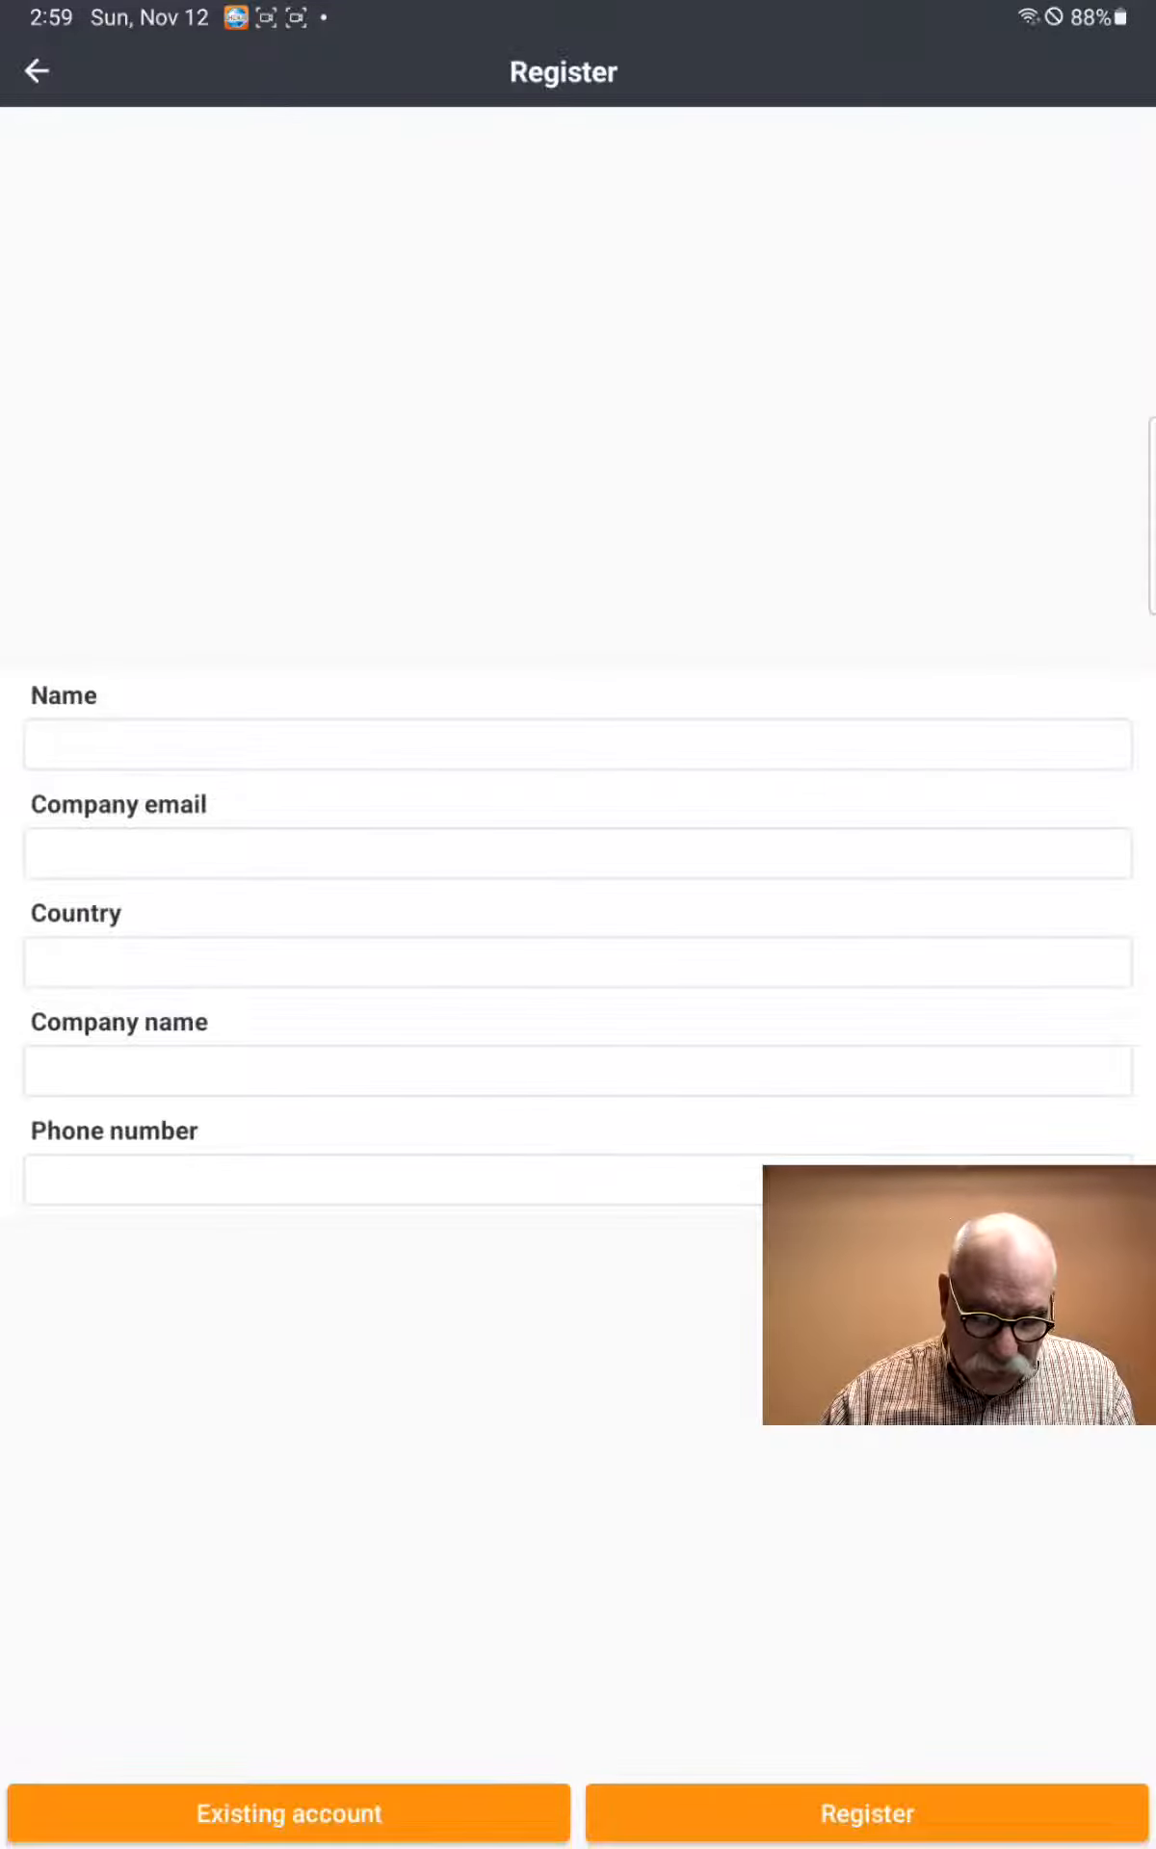
{"action": "left_click", "coordinate": [288, 1813]}
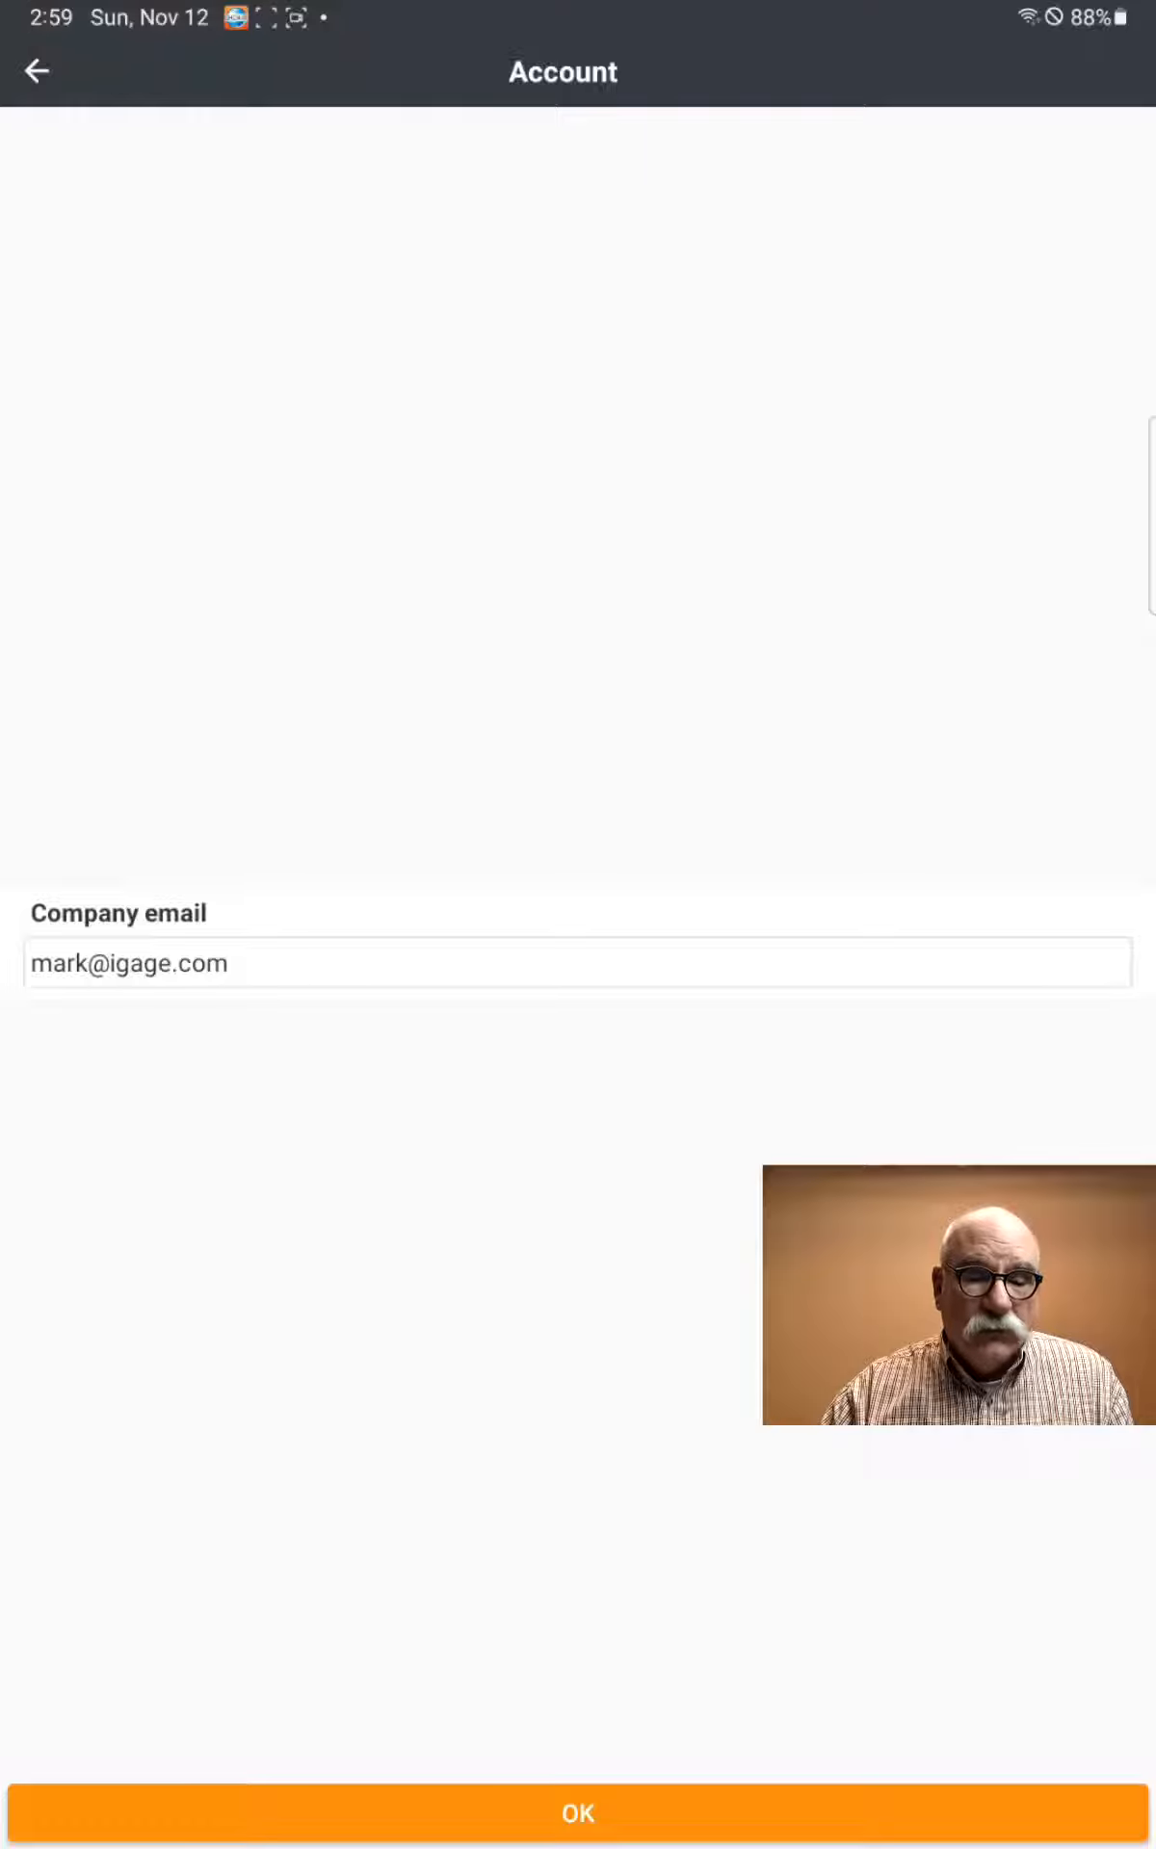
{"action": "left_click", "coordinate": [577, 1813]}
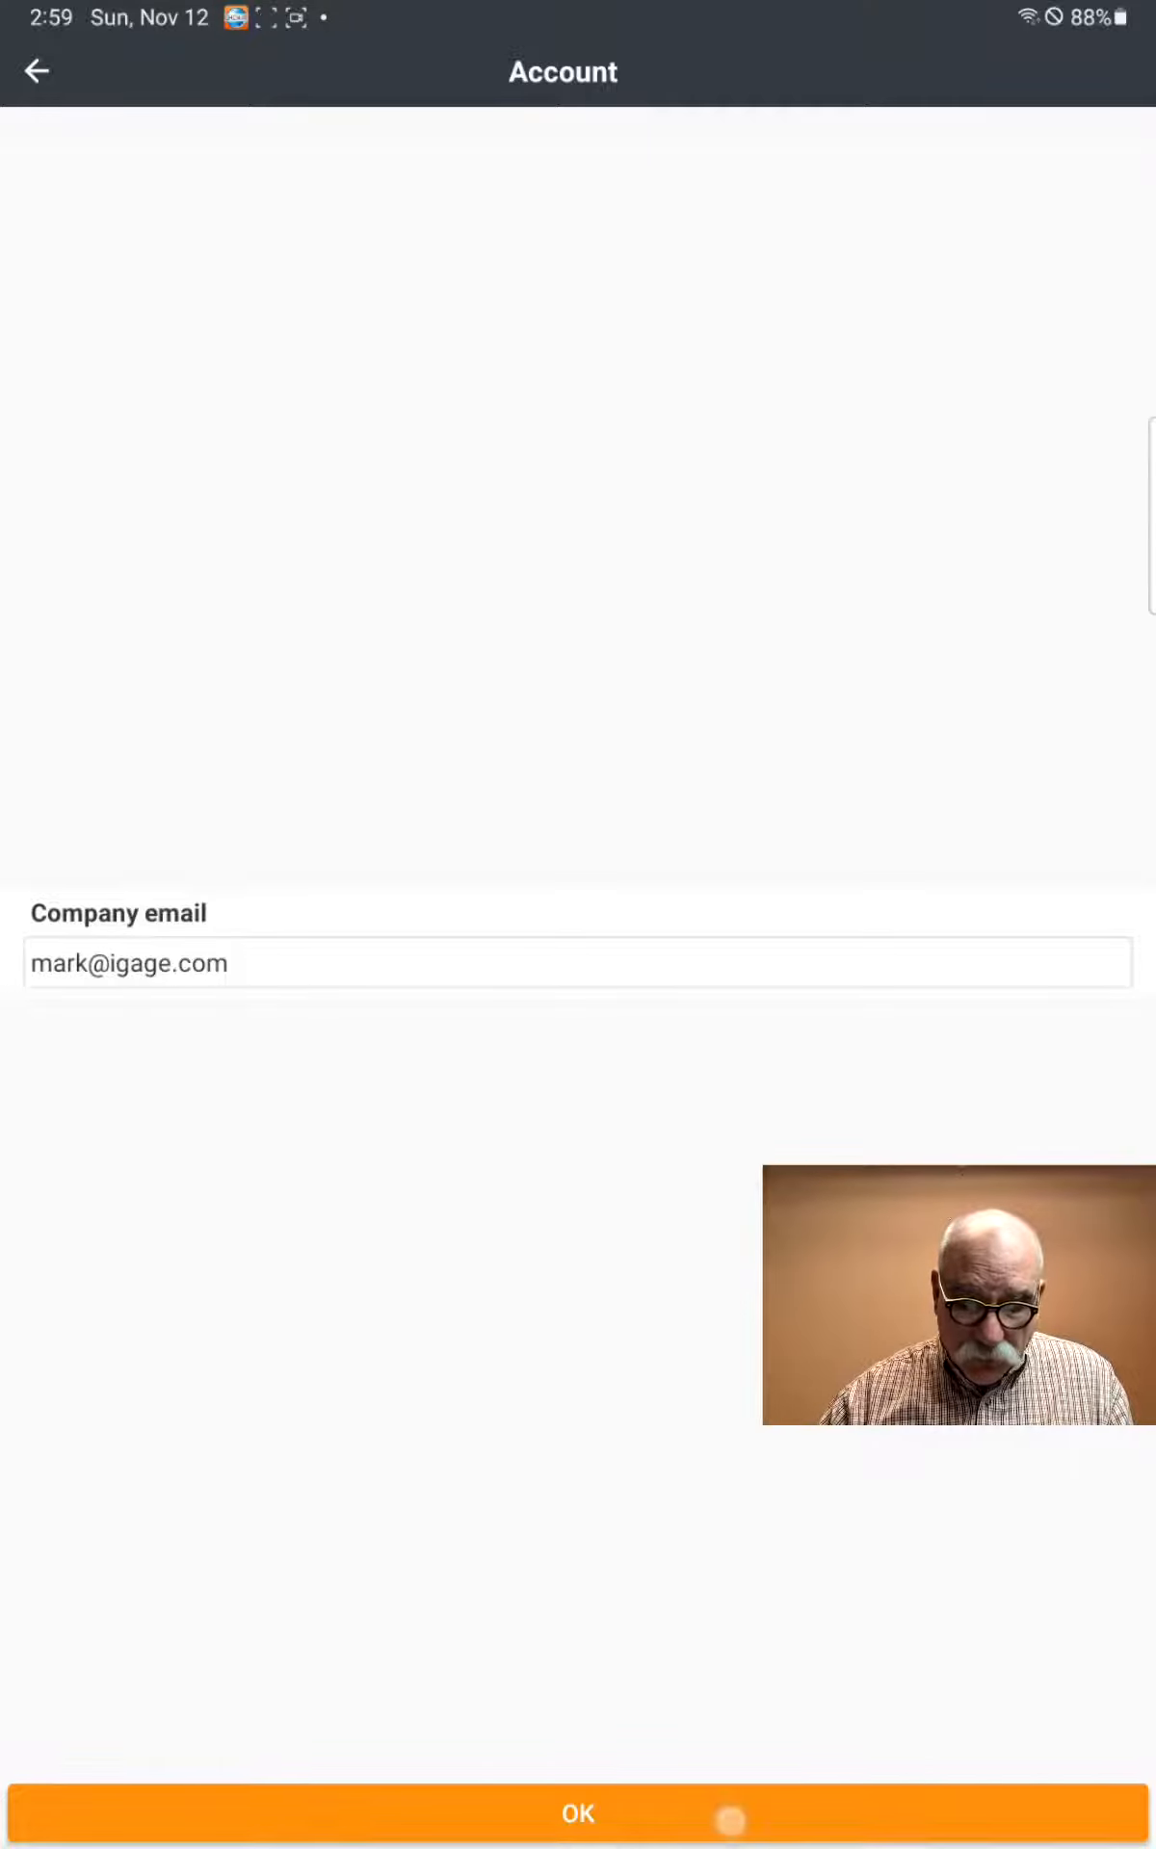
{"action": "left_click", "coordinate": [577, 1814]}
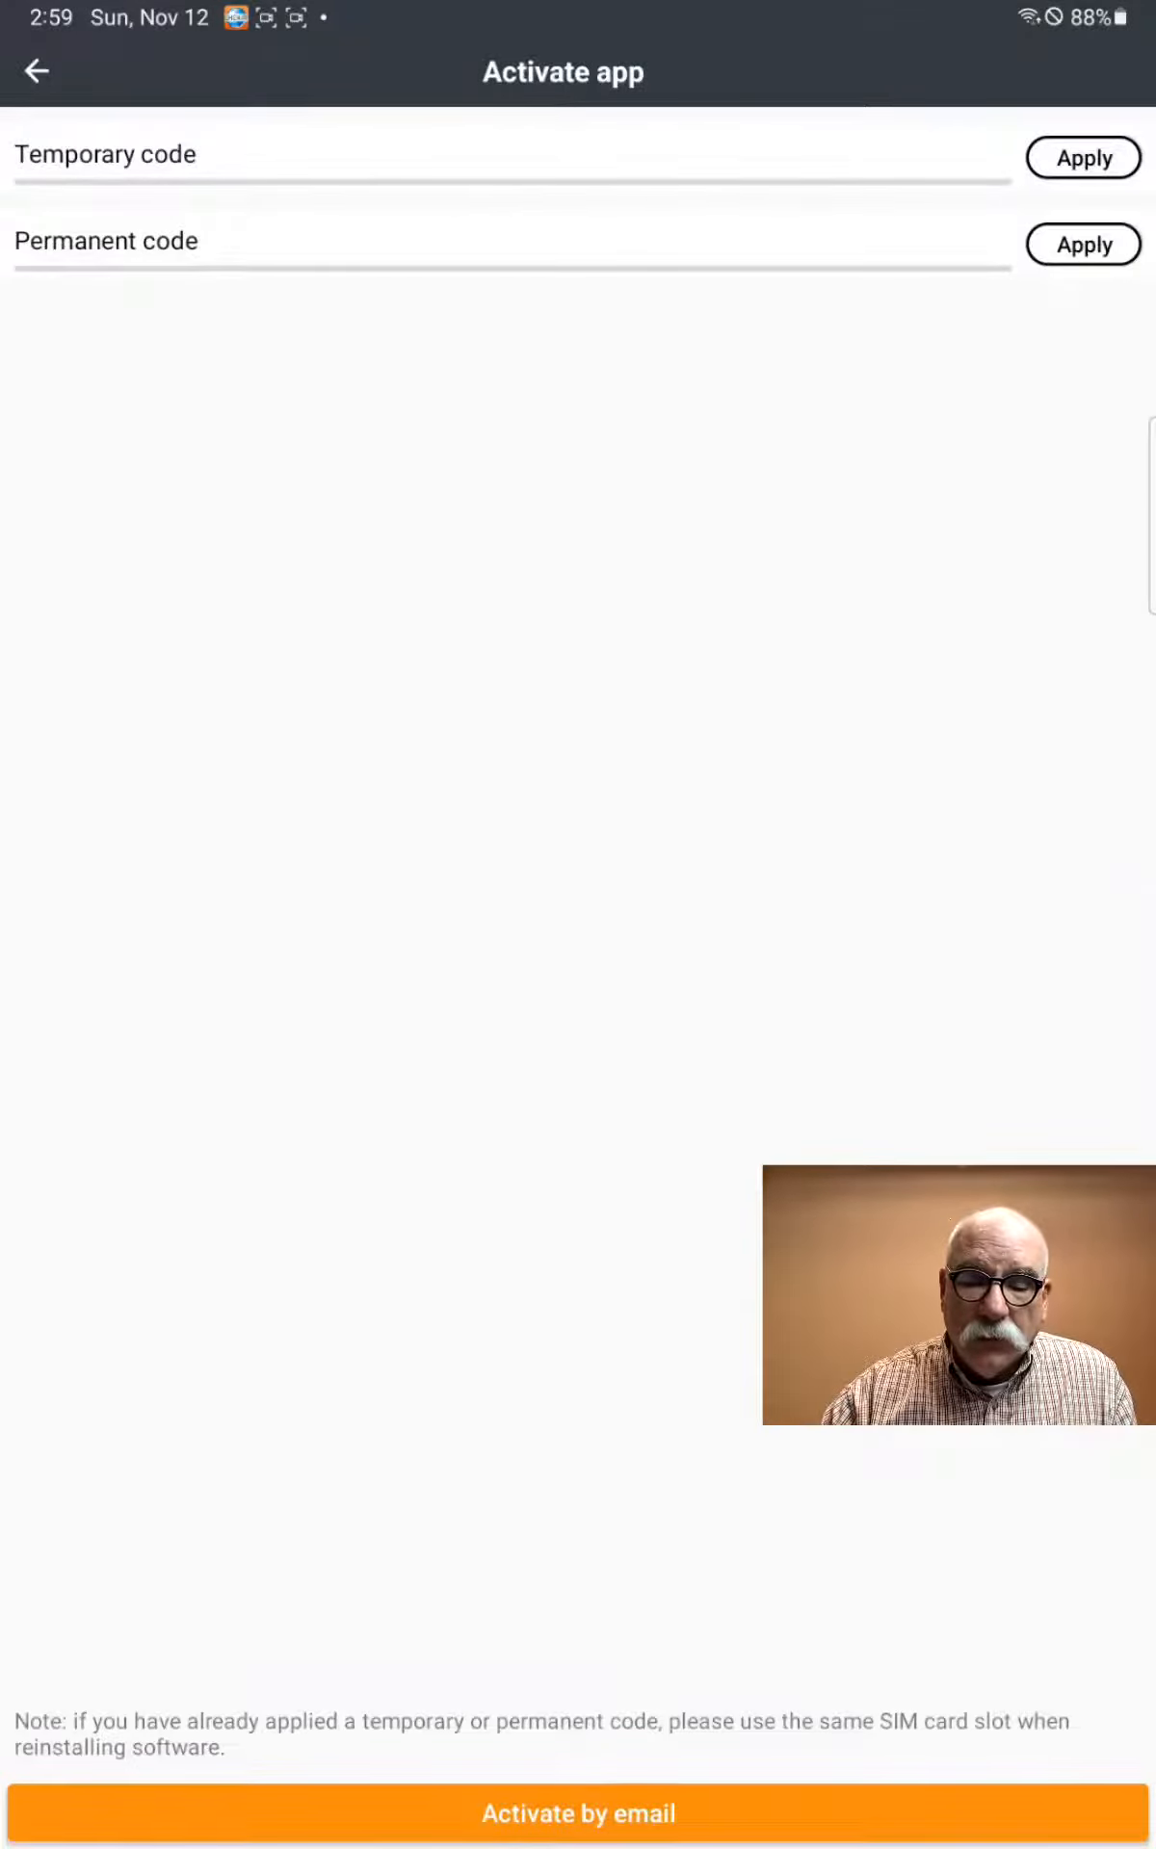
{"action": "left_click", "coordinate": [1082, 242]}
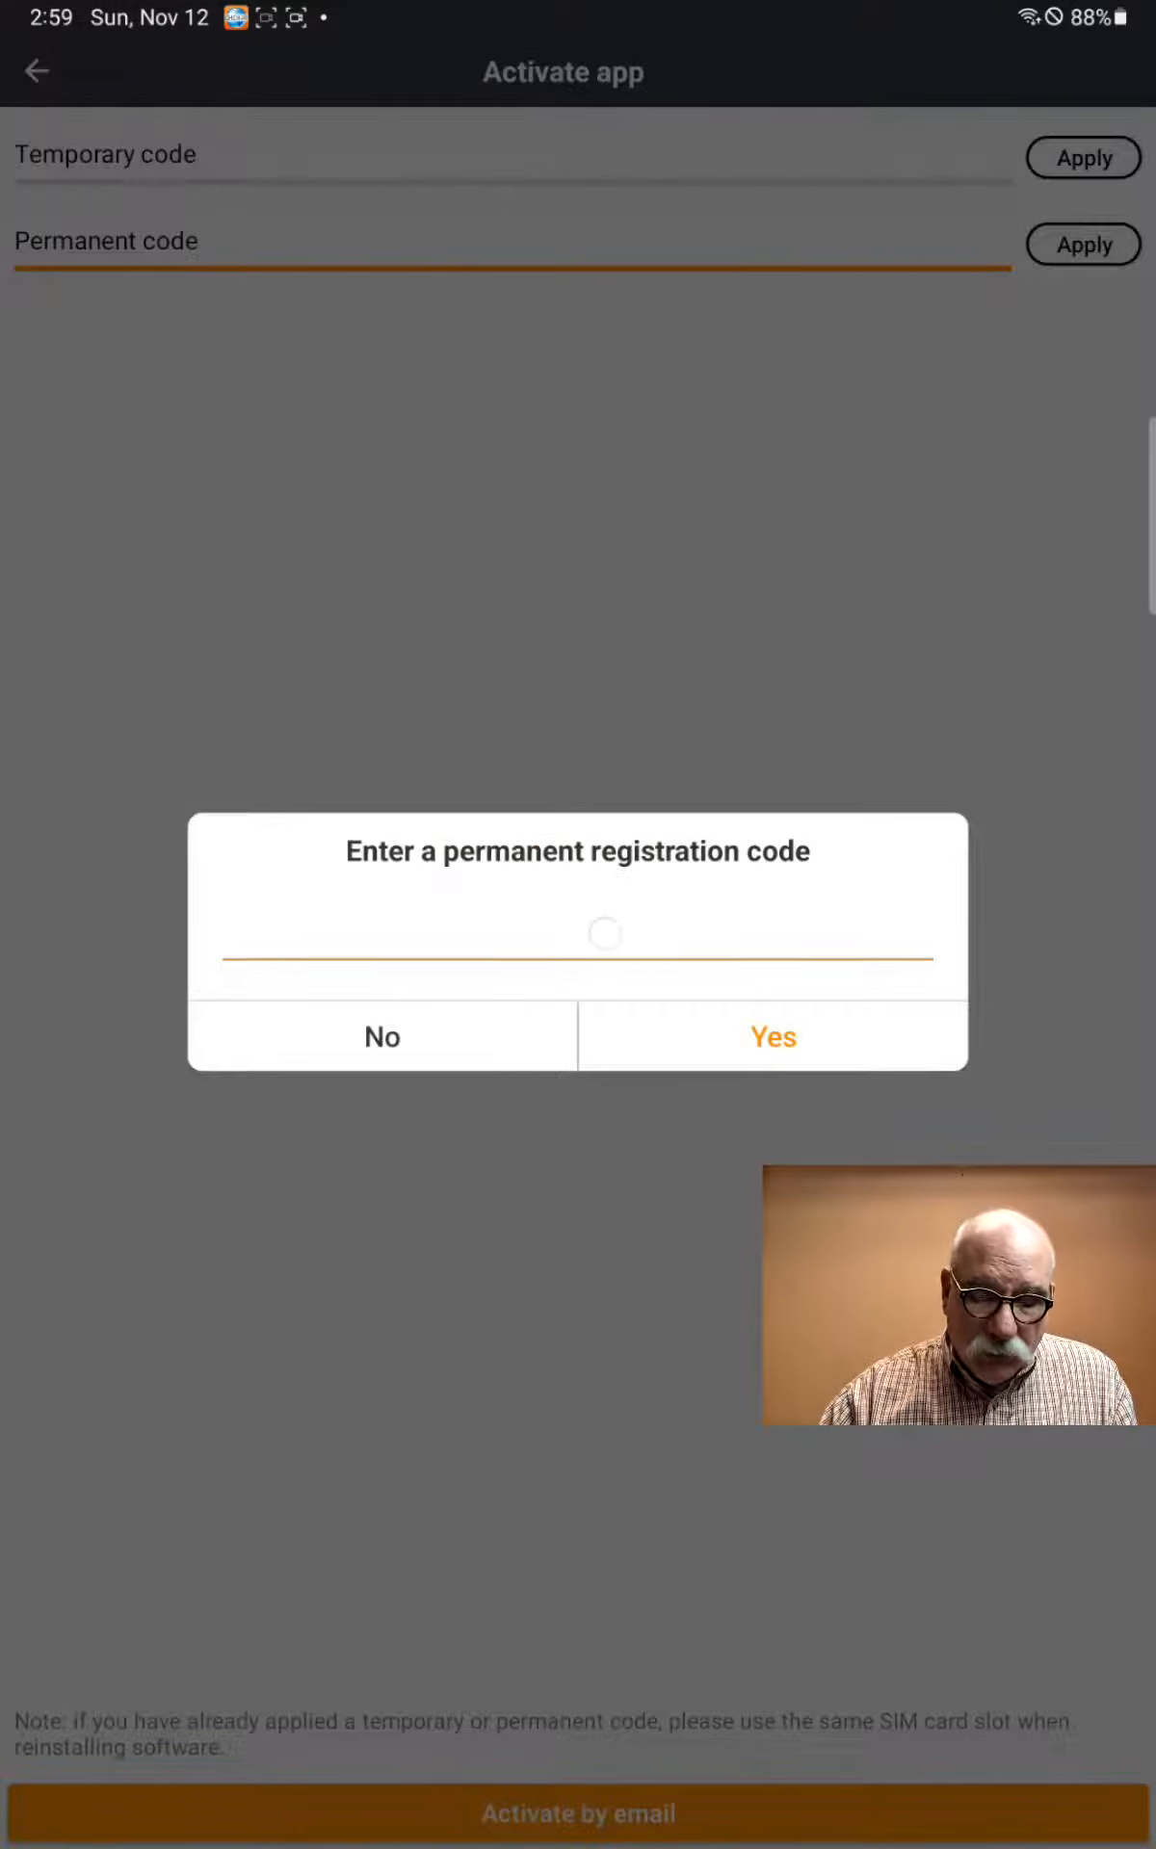
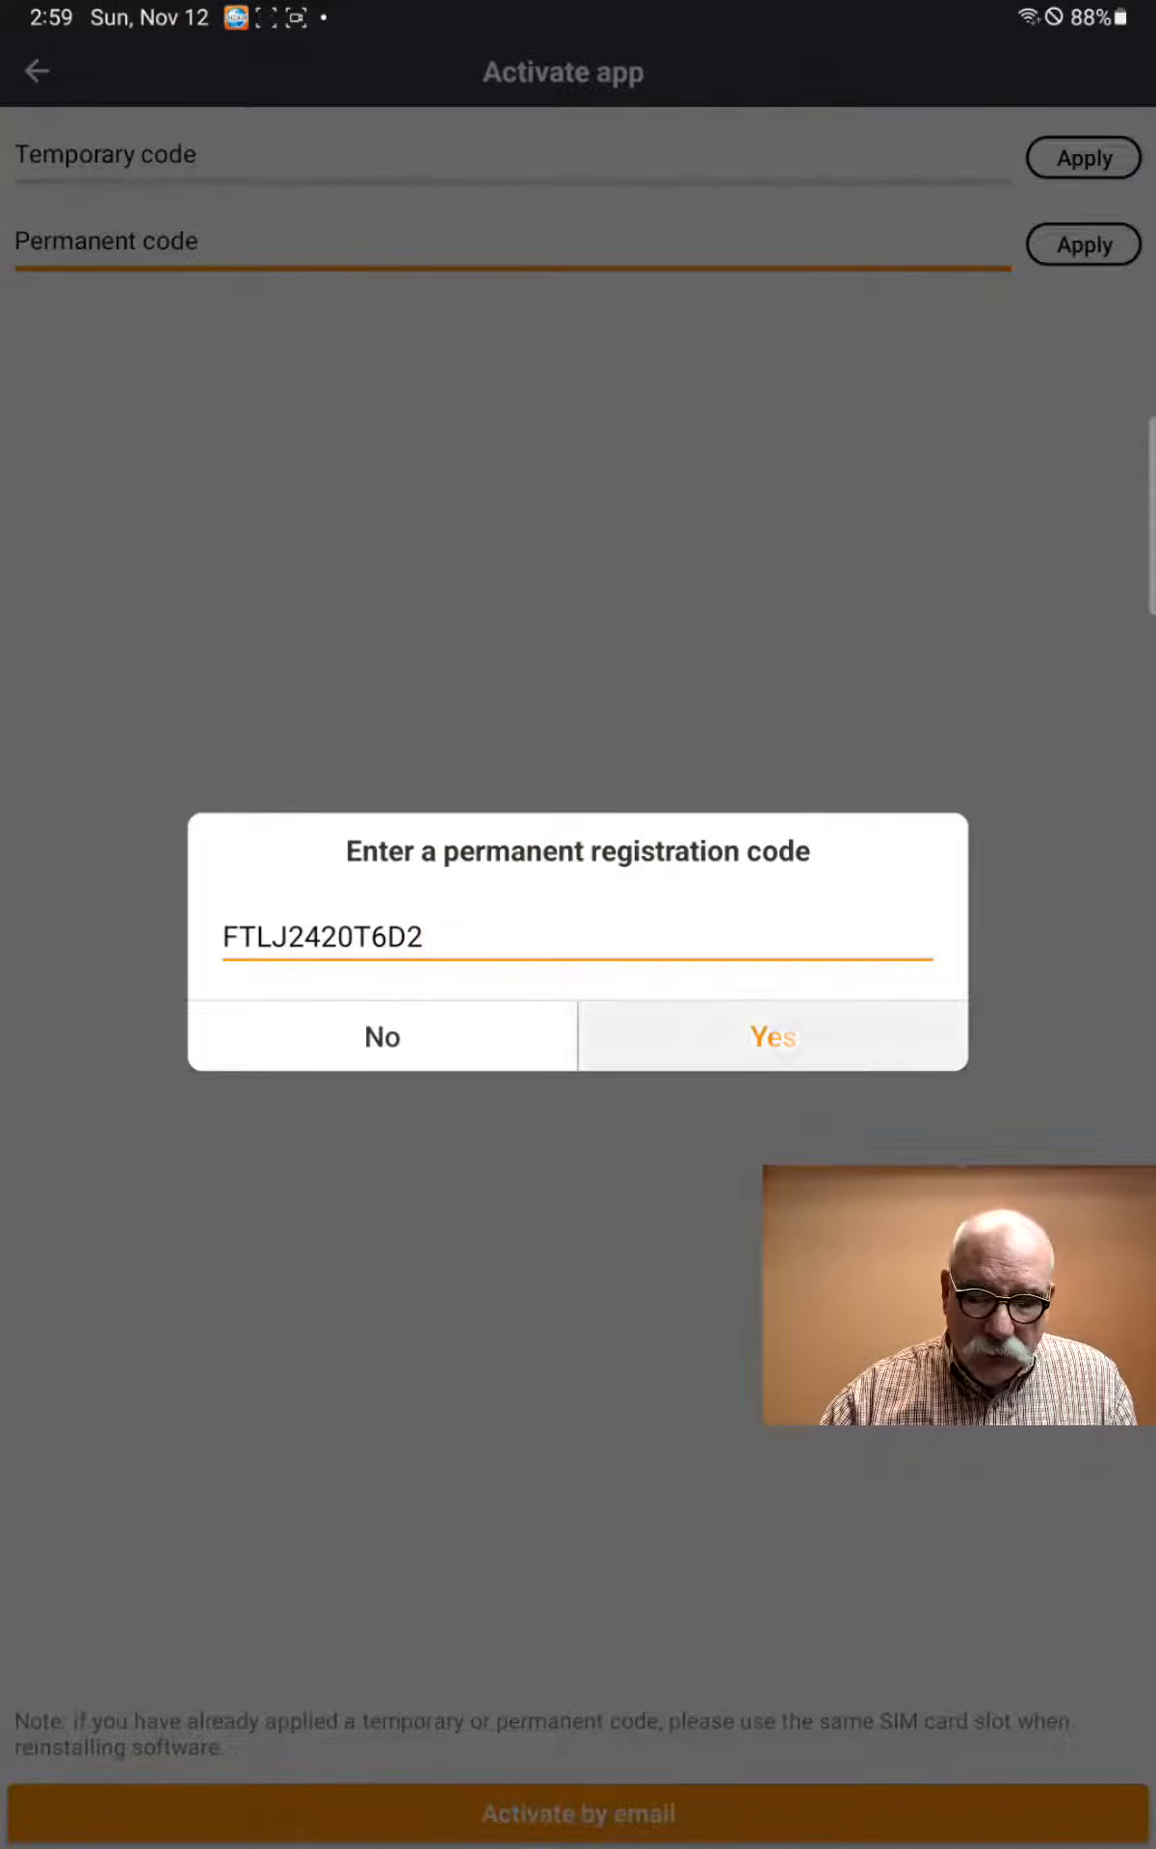
{"action": "left_click", "coordinate": [771, 1036]}
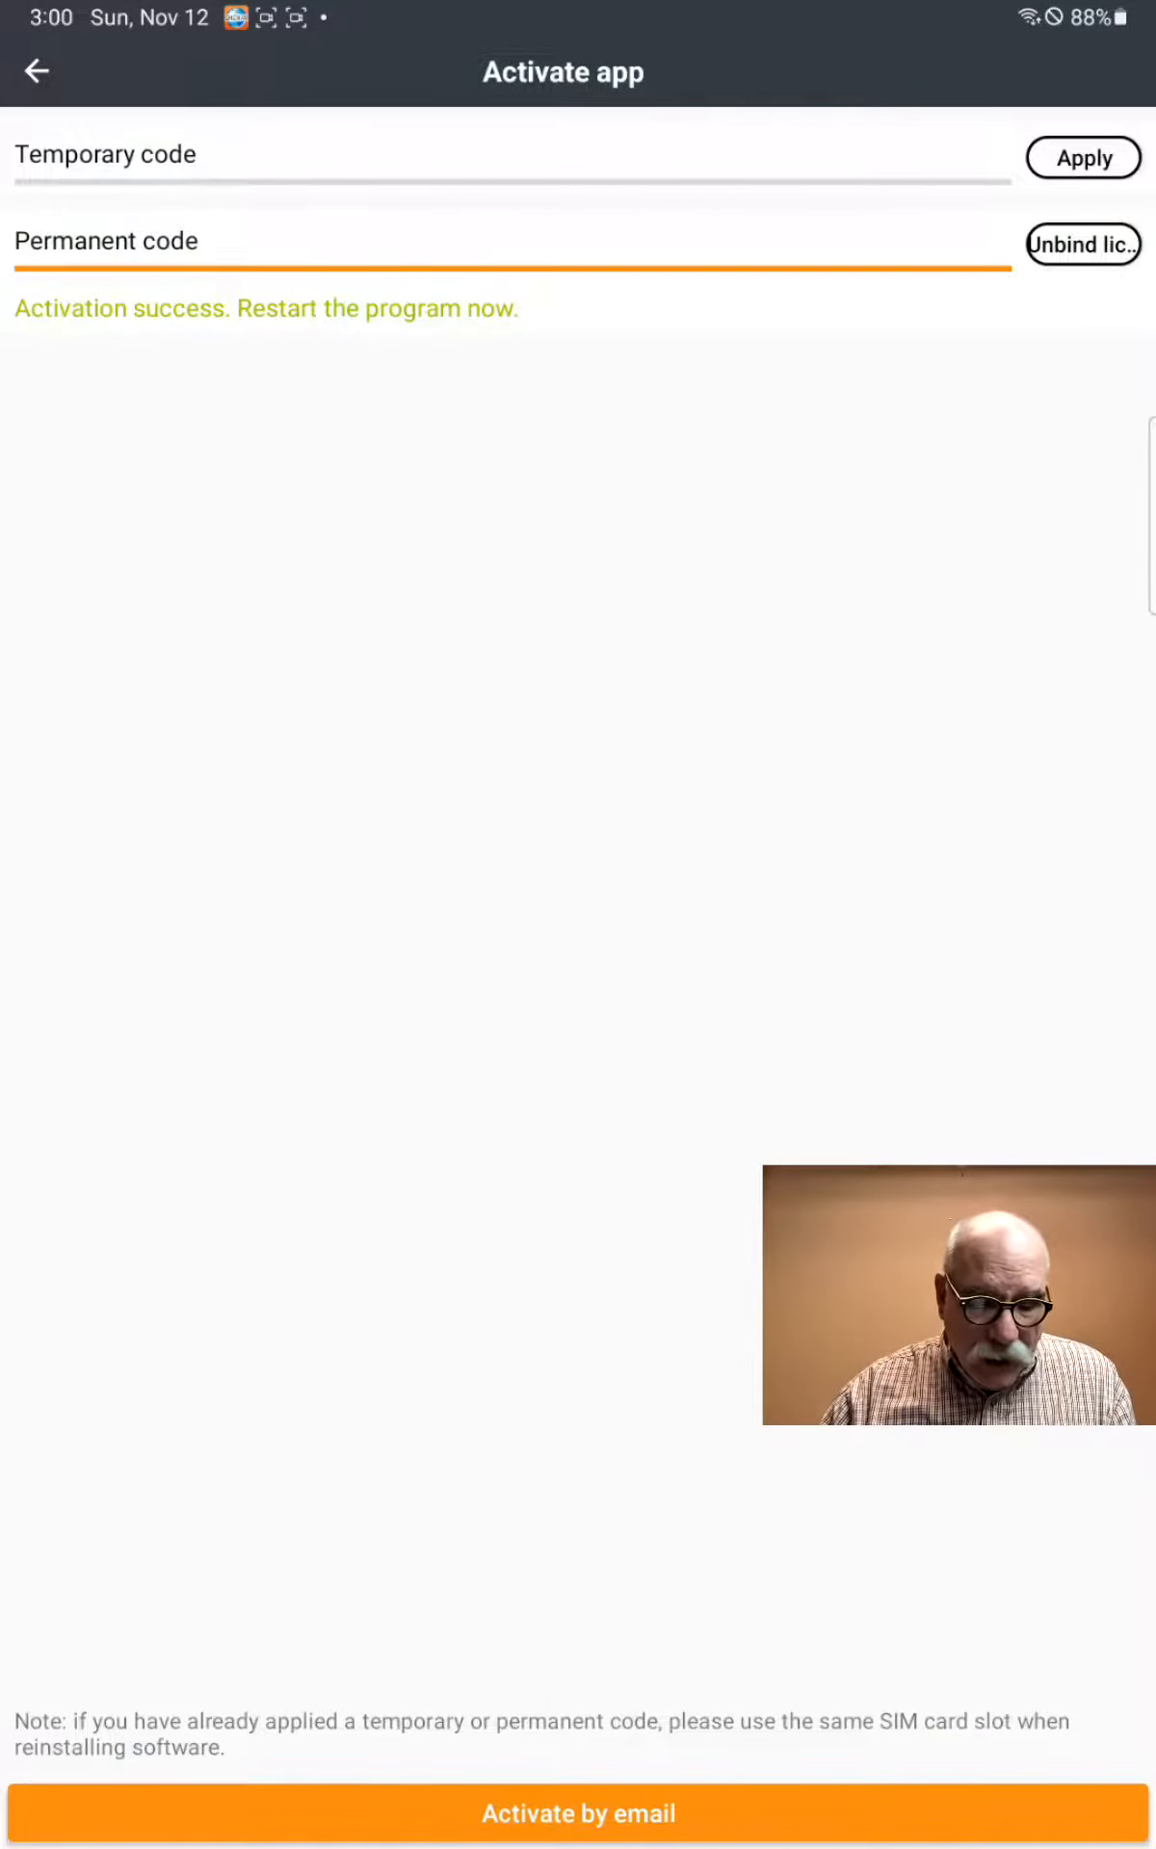
{"action": "left_click", "coordinate": [36, 71]}
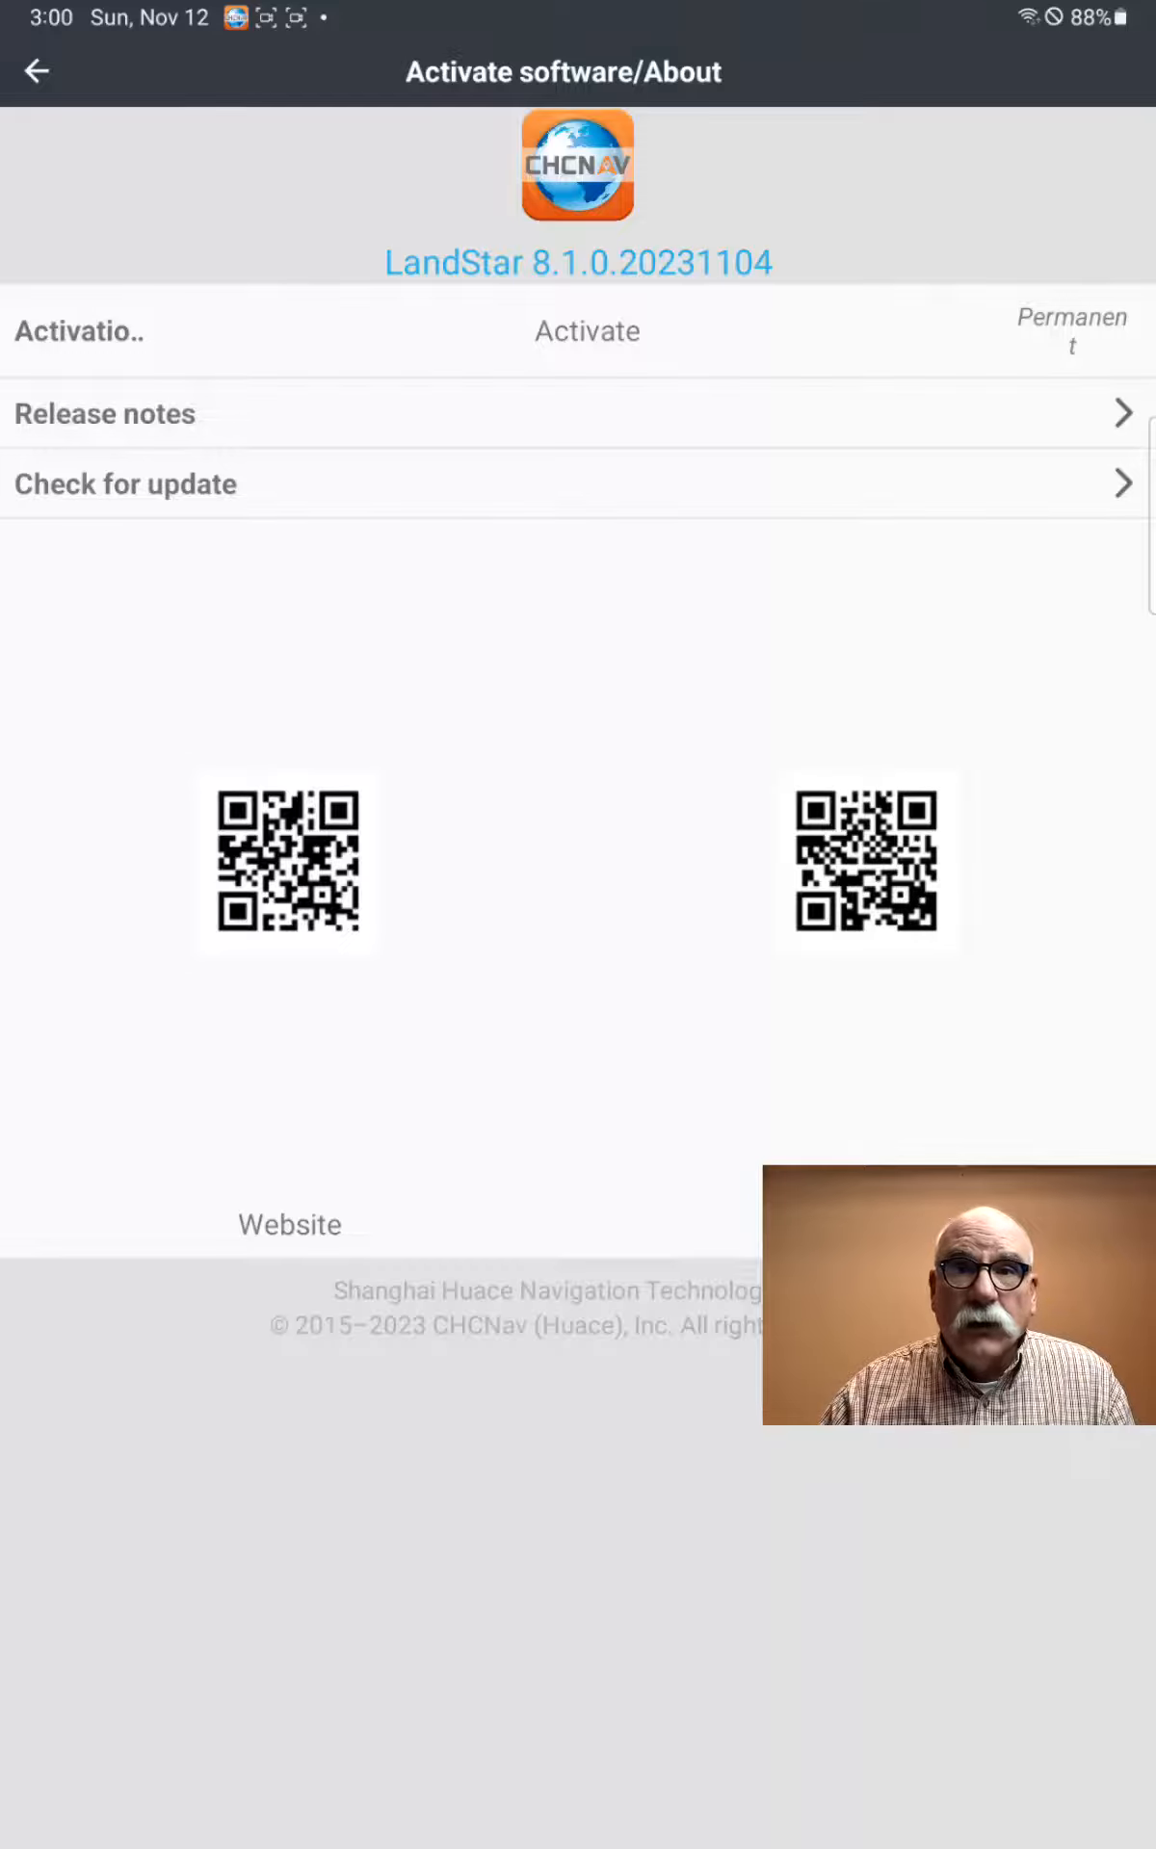